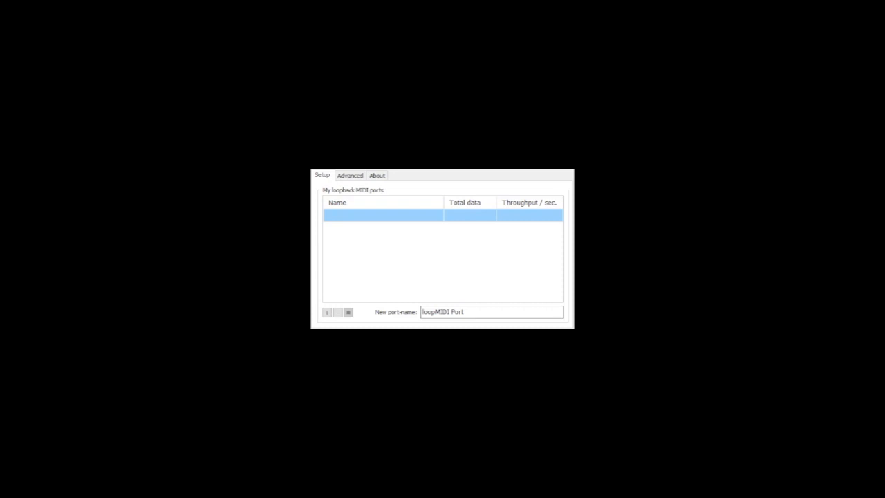
Step: Add a new loopback entry called loopMIDI Port to loopMIDI's port list
left_click(327, 312)
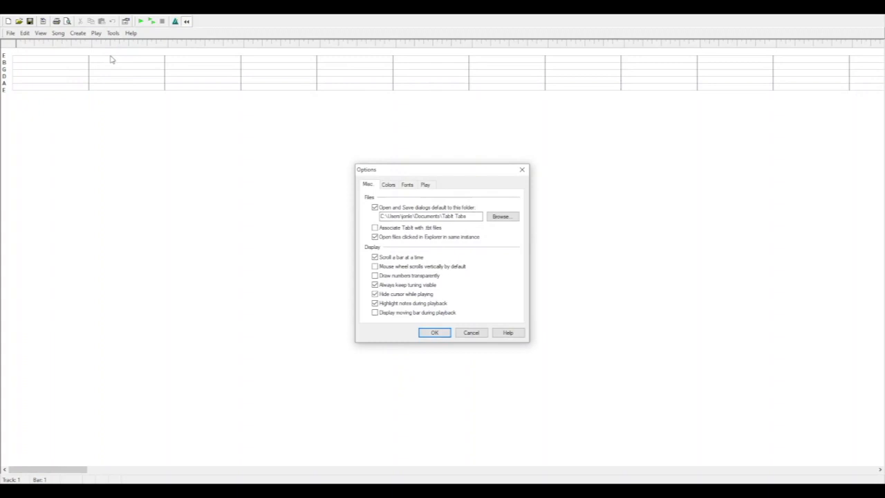
Step: Show the Play tab of TabIt's Options, with the playback and MIDI output settings
left_click(424, 184)
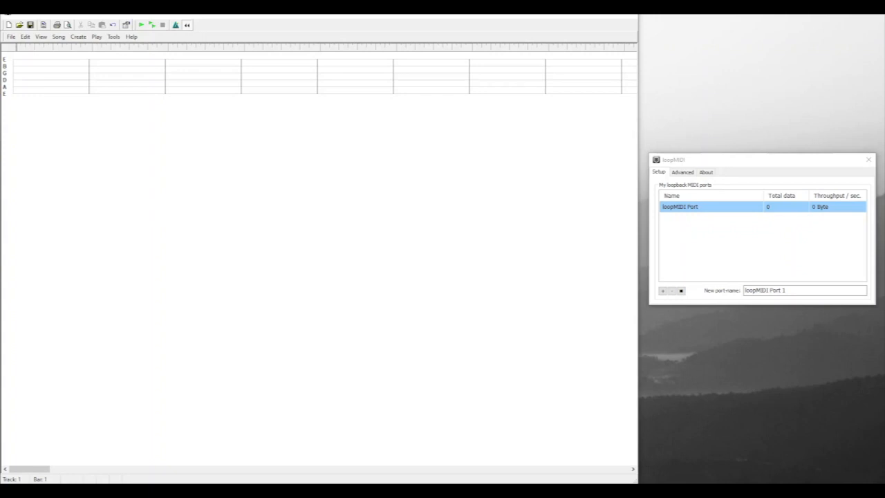
Step: Close TabIt's Options dialog so the loopMIDI port list is visible beside it
left_click(43, 80)
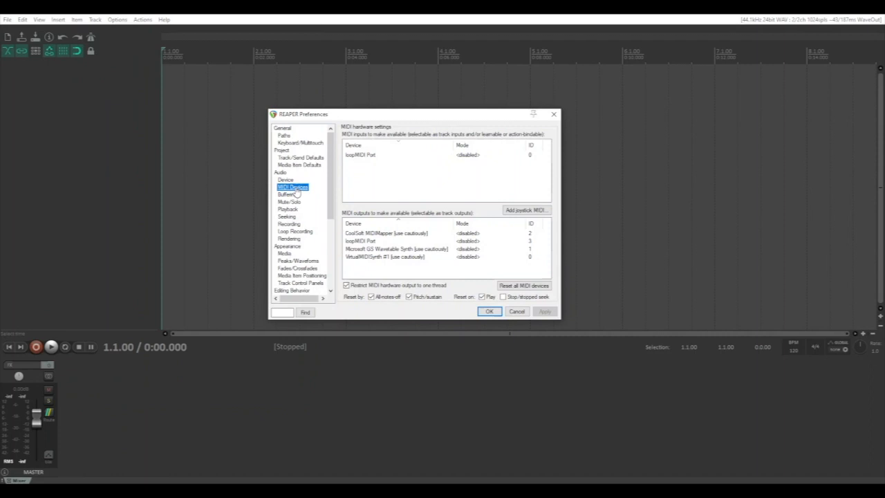
mouse_move(376, 158)
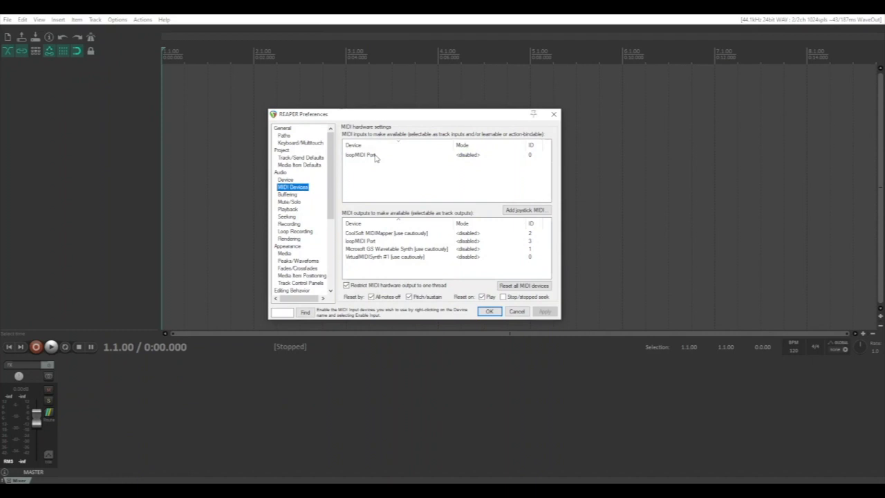
Step: Enable input from the loopMIDI Port device in REAPER's MIDI Devices preferences
double_click(359, 155)
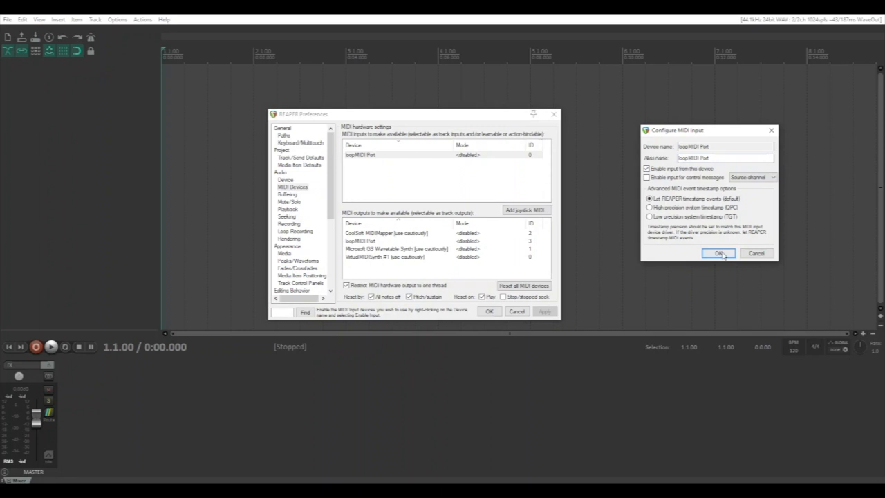
left_click(718, 254)
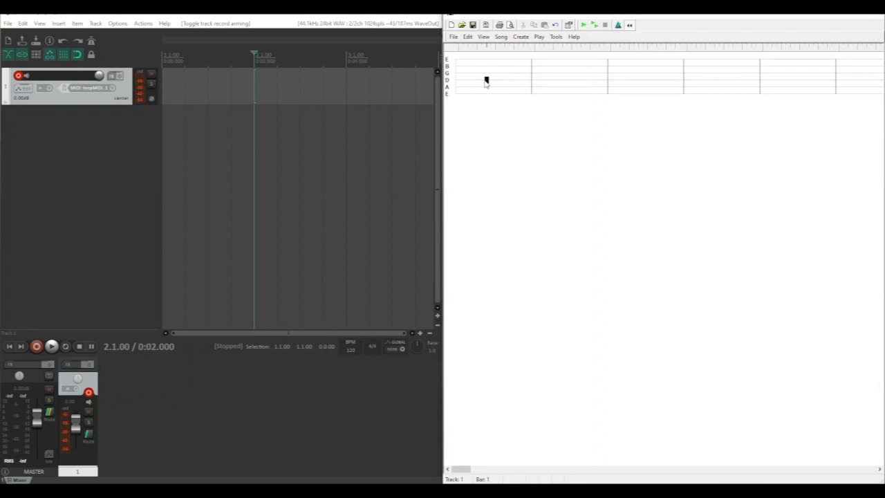
Step: Pick a spot on the TabIt tab for a test note
left_click(487, 80)
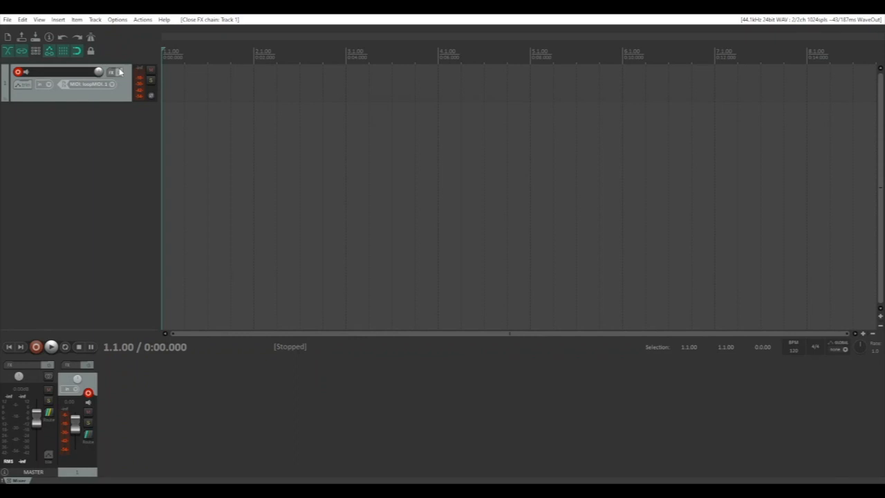
Step: Bring up Track 1's FX chain to load the sforzando instrument
left_click(111, 72)
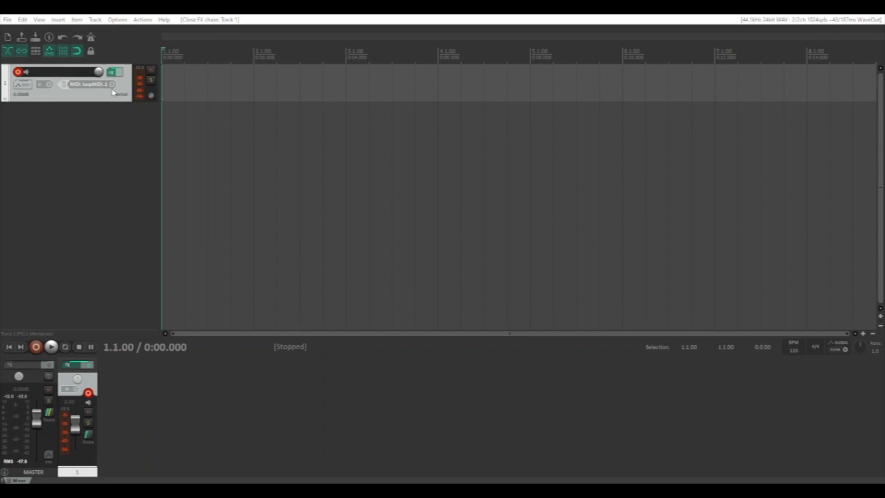
Step: Open Track 1's sforzando plugin and switch to its SETTINGS page
left_click(112, 71)
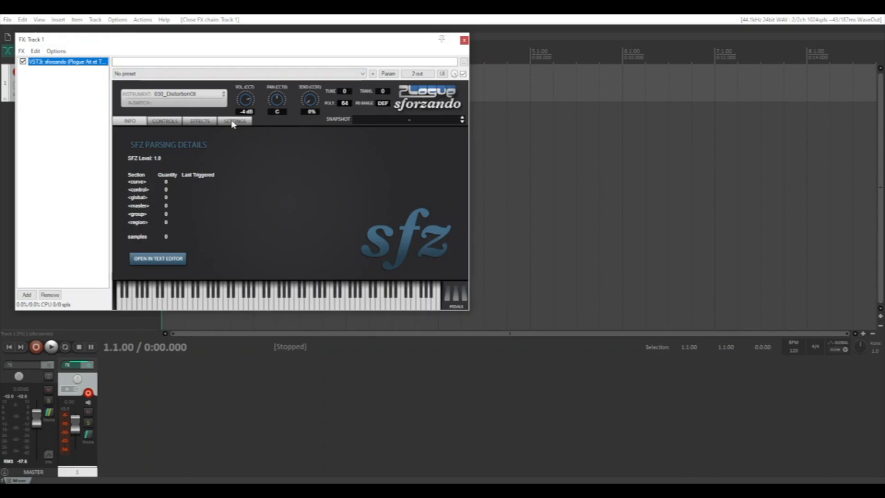
left_click(235, 121)
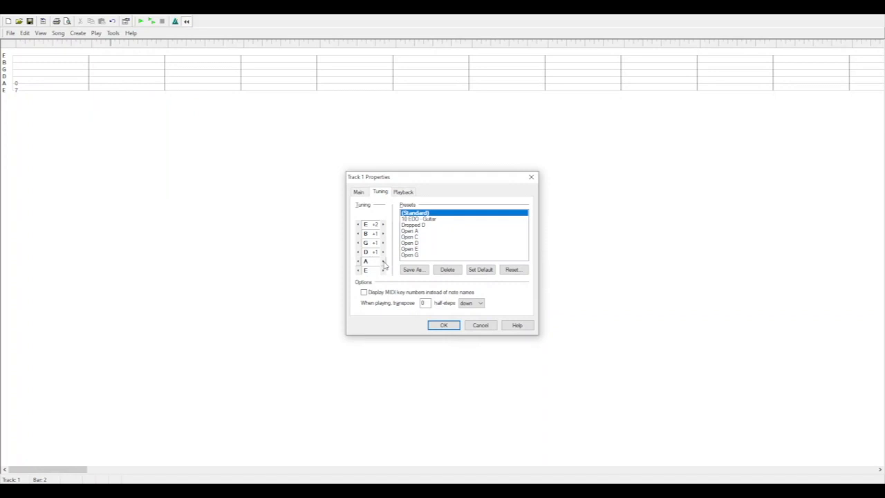
Step: Adjust the A string's tuning offset in Track 1's Tuning tab
left_click(443, 325)
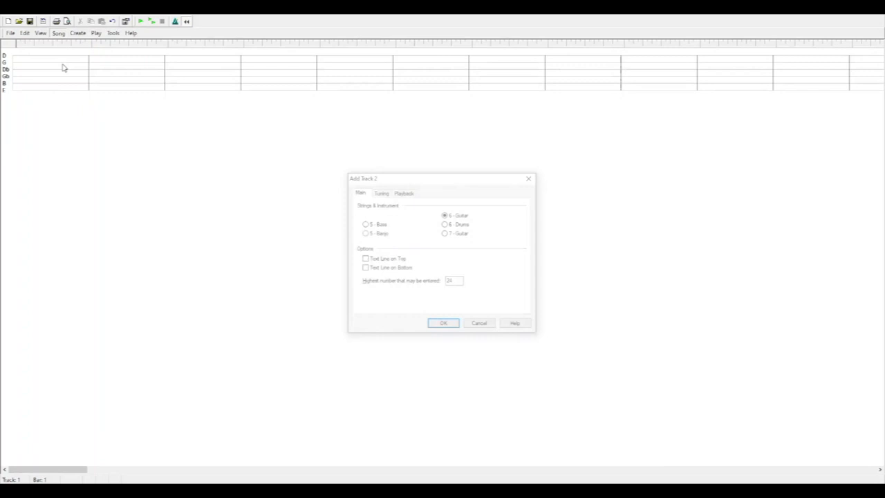
Step: Confirm adding Track 2 as a 6 - Guitar track
left_click(381, 193)
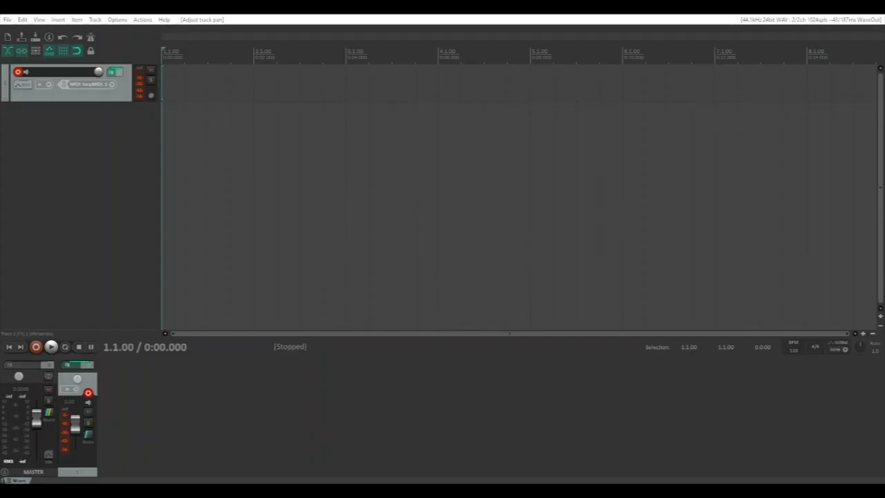
Step: Bring up Track 1's context menu containing Duplicate tracks
right_click(66, 83)
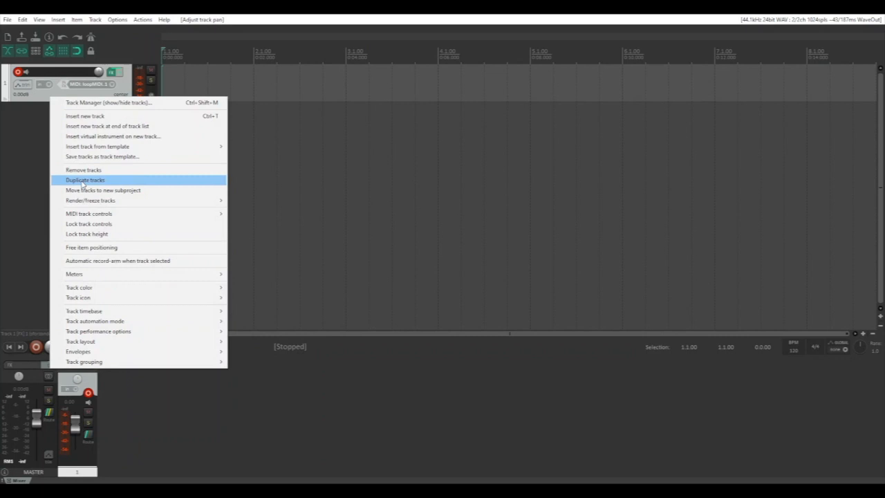